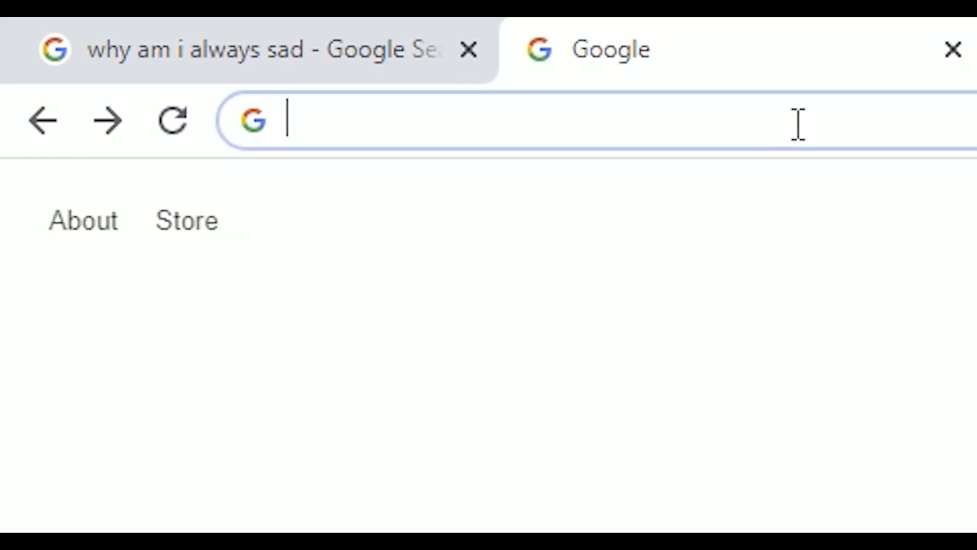
Create a new Sinric device with the friendly name FlushyBoy.
type("sinric.com")
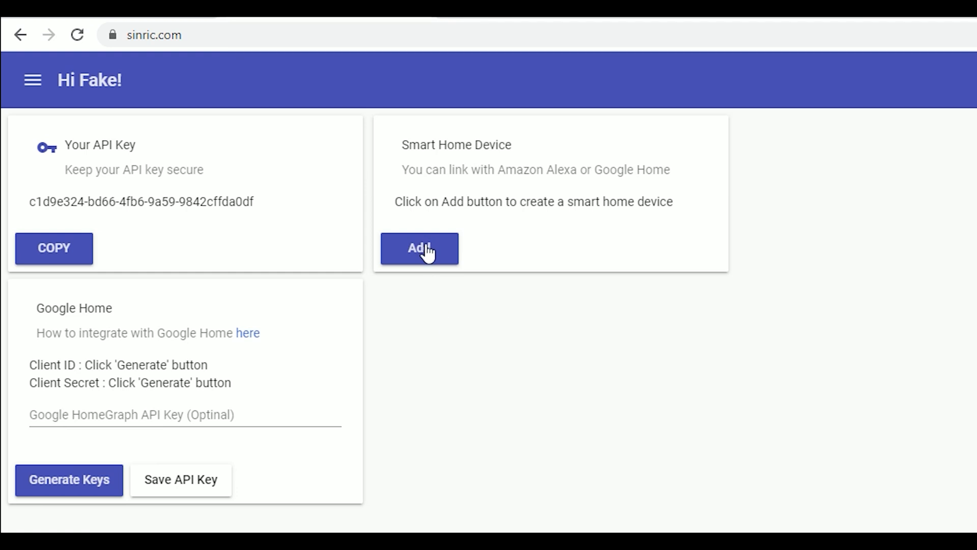
left_click(419, 248)
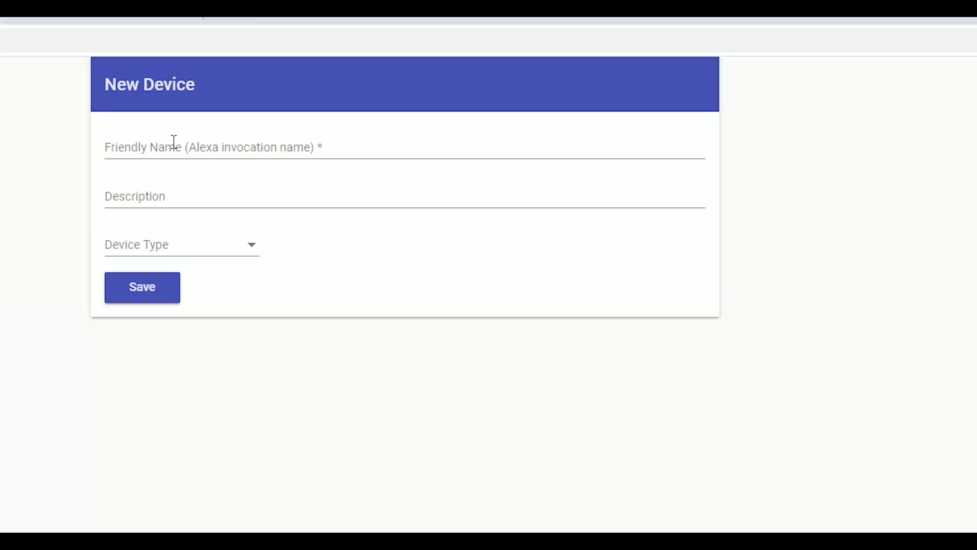
left_click(249, 150)
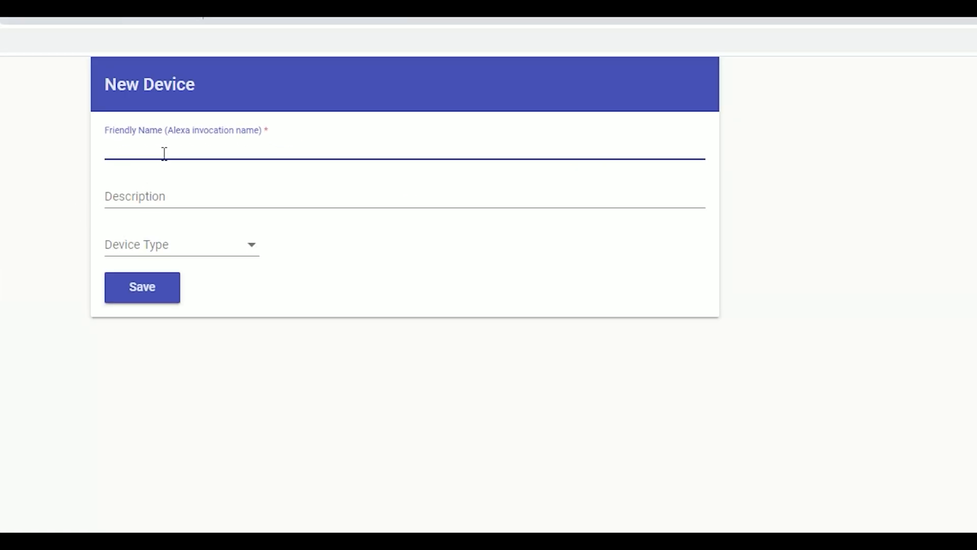
type("FlushyBoy")
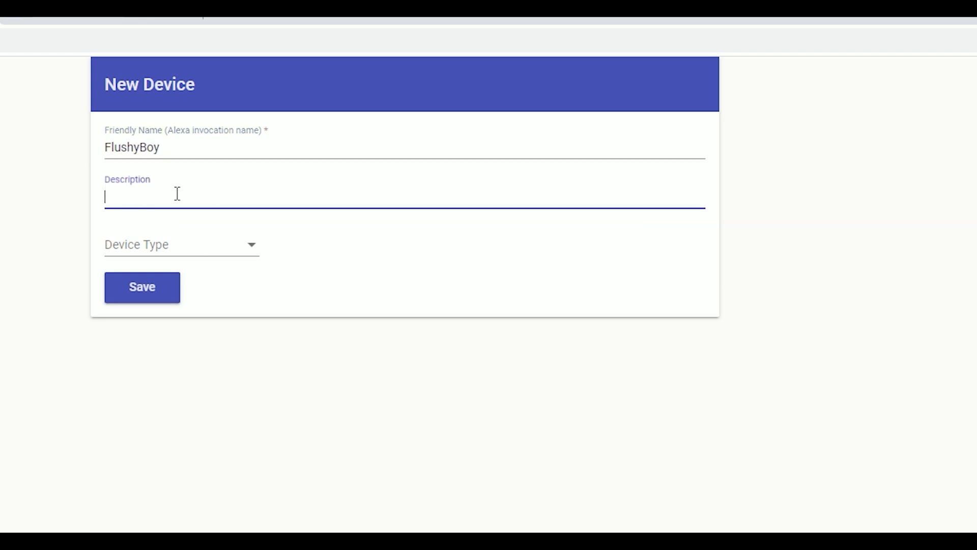
Describe it as 'This is the Toilet Servo', make it a Switch, and save the device.
type("This")
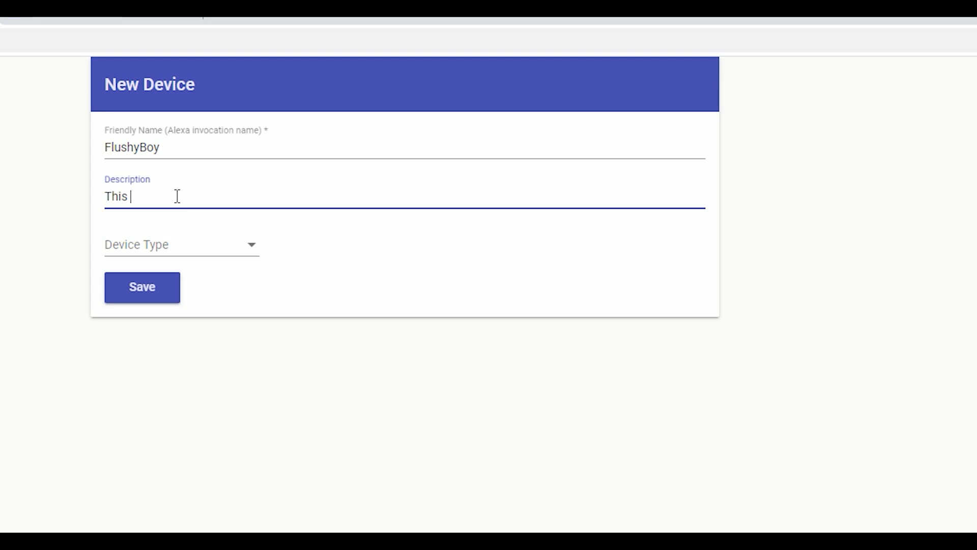
type("is the Toilet")
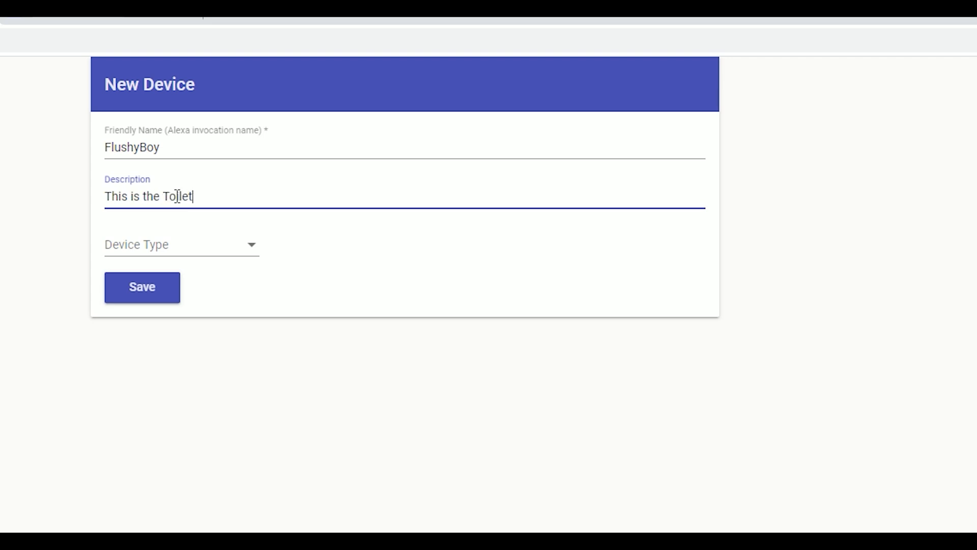
type("Servo")
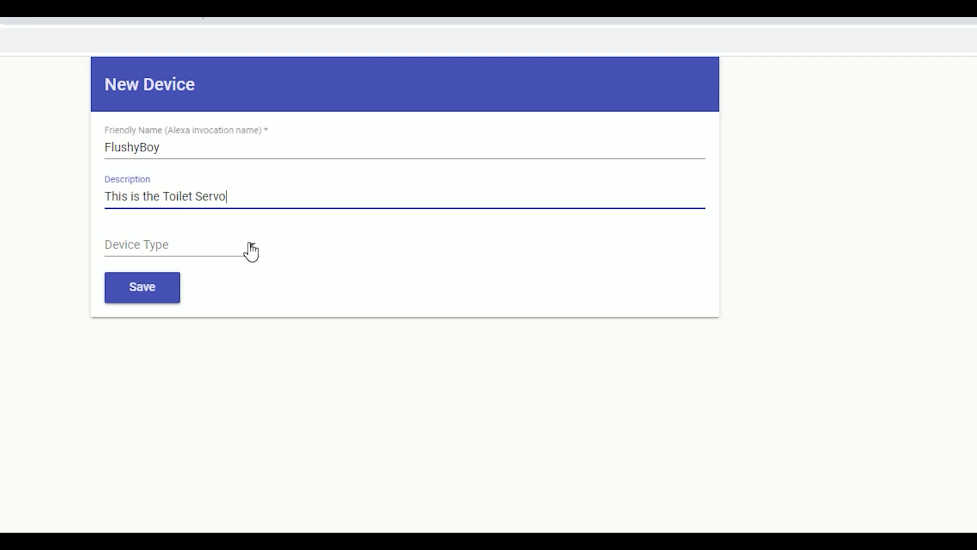
left_click(188, 245)
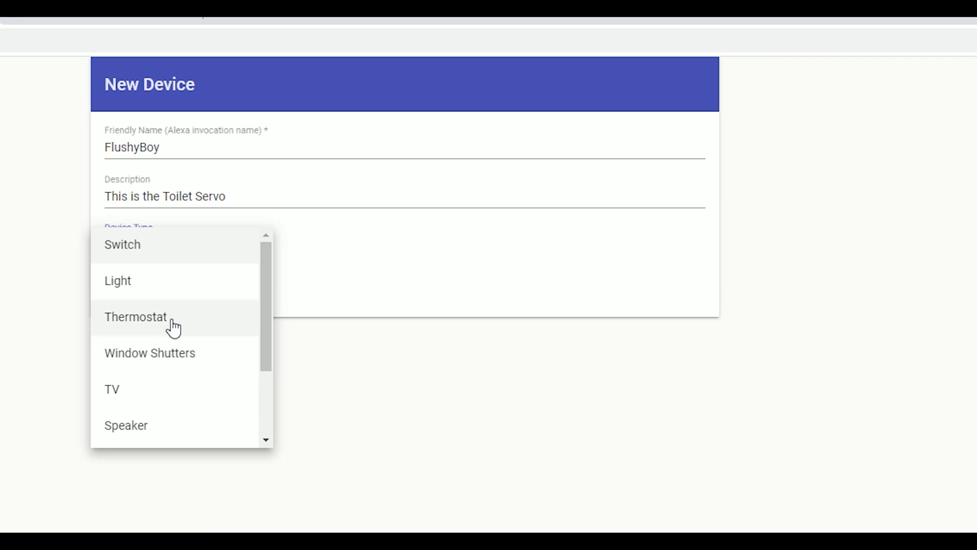
mouse_move(163, 293)
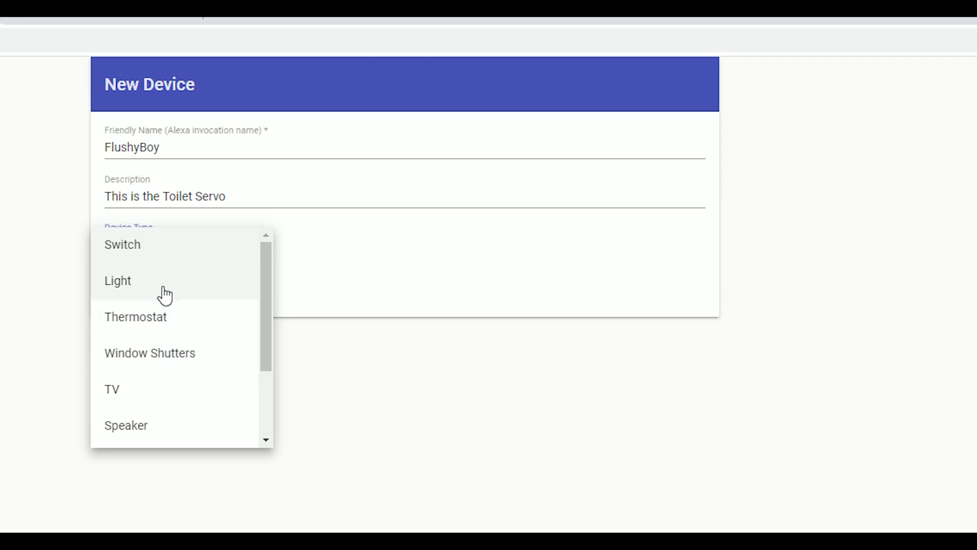
left_click(122, 244)
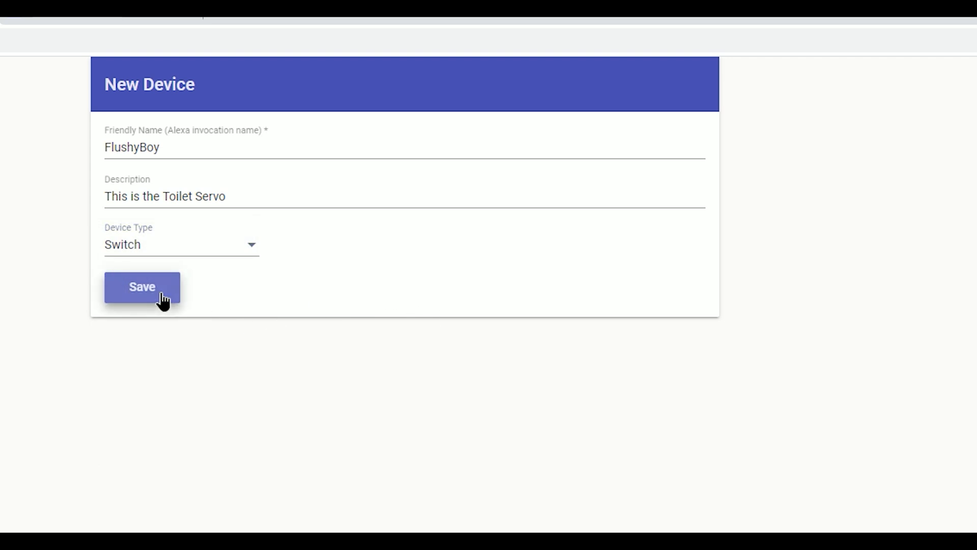
left_click(142, 287)
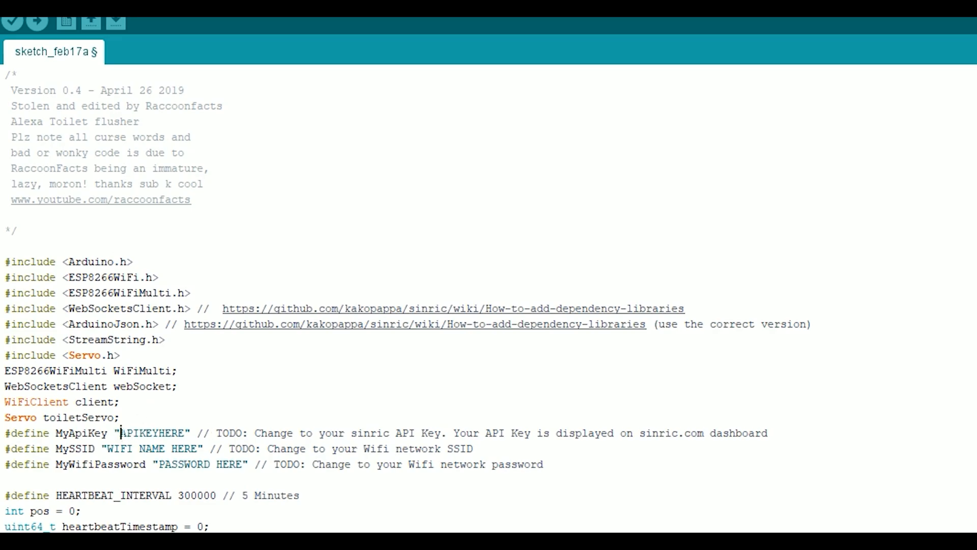
Replace the sketch's MySSID string with the network name IamAlone and select the password placeholder.
double_click(154, 432)
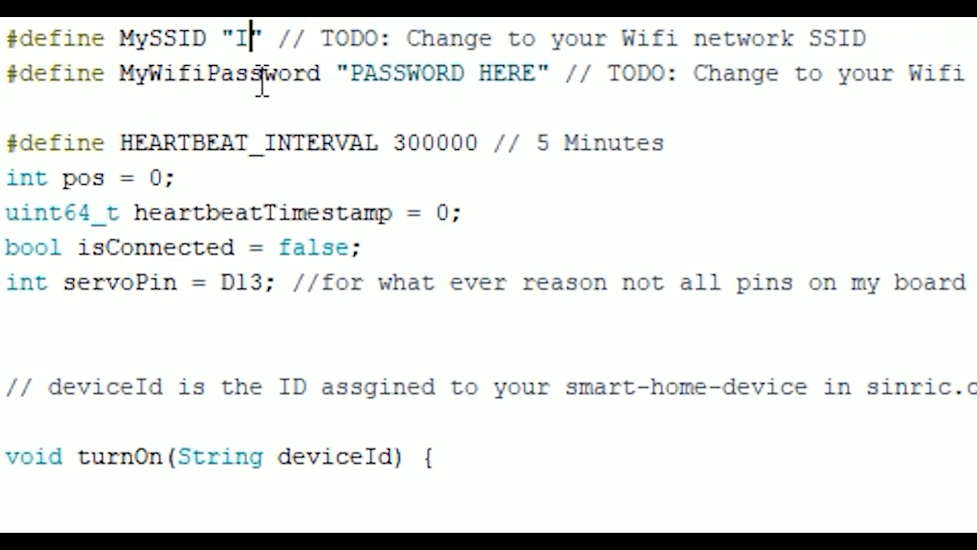
type("amAlon")
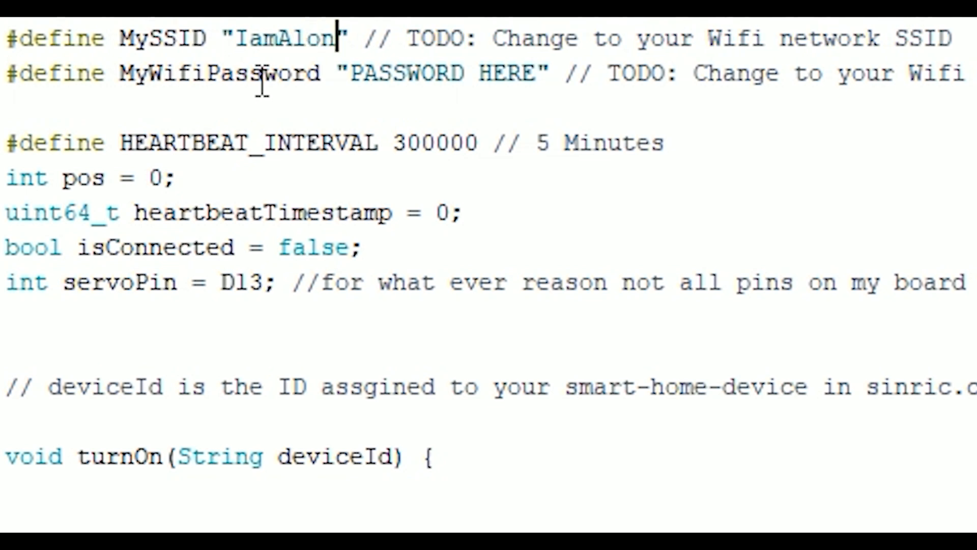
type("e")
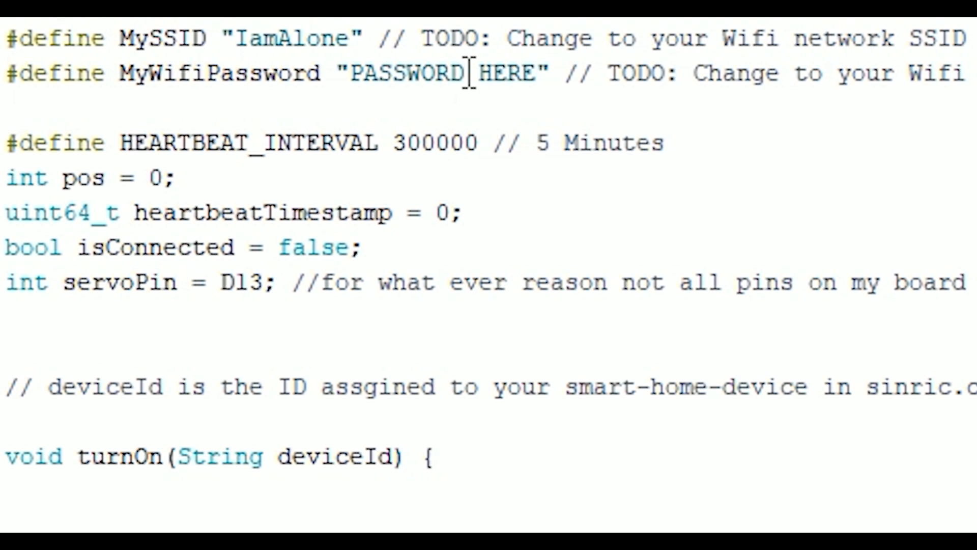
double_click(504, 74)
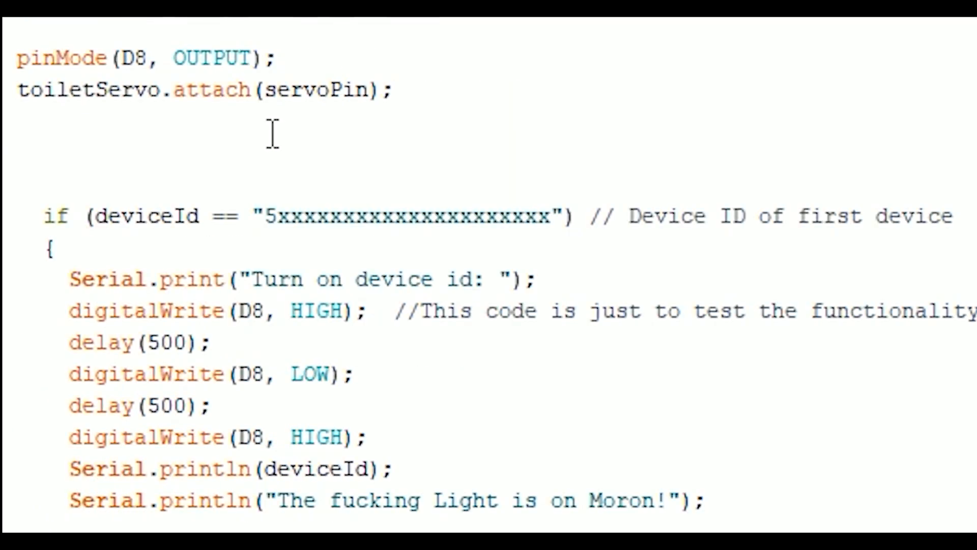
scroll("down", 3)
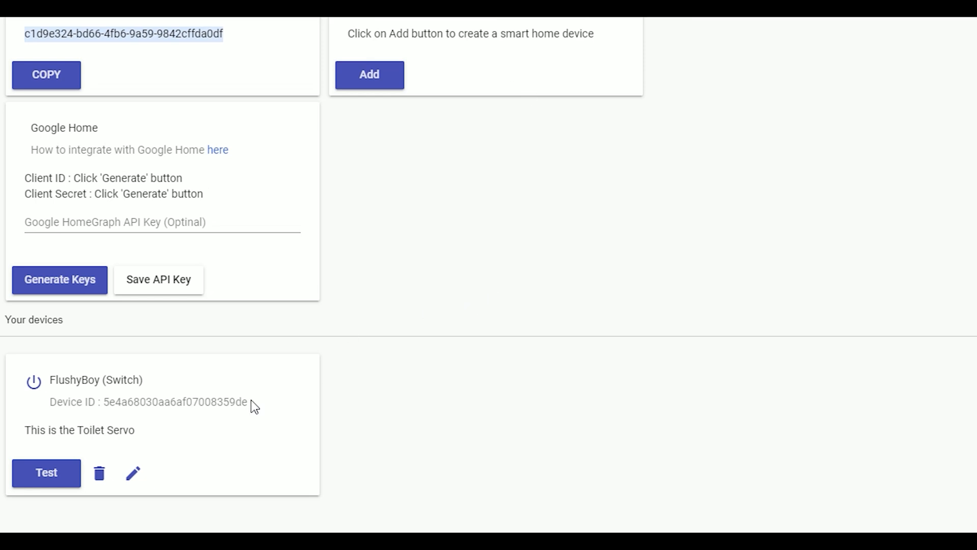
Copy FlushyBoy's ID 5e4a68030aa6af07008359de into the turnOn and turnOff device checks.
double_click(174, 402)
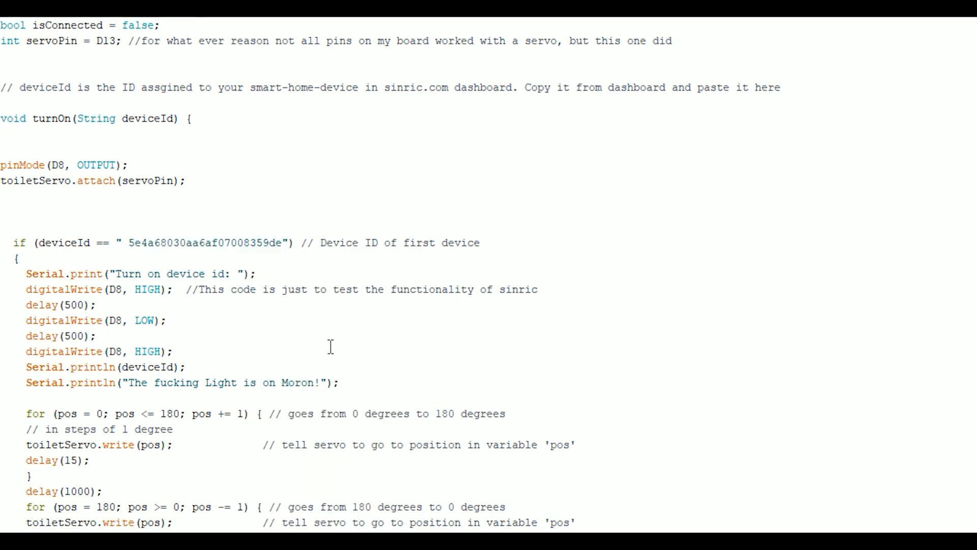
scroll("down", 3)
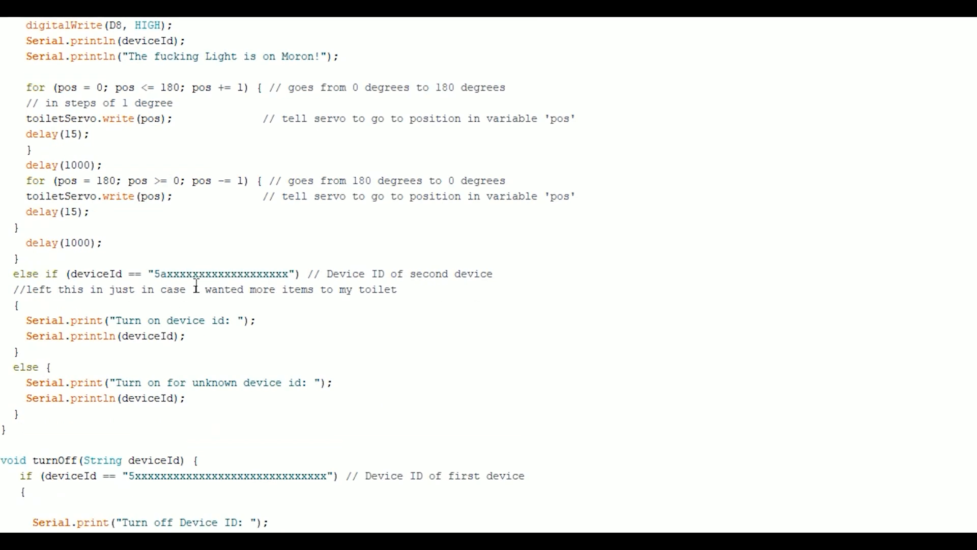
mouse_move(358, 351)
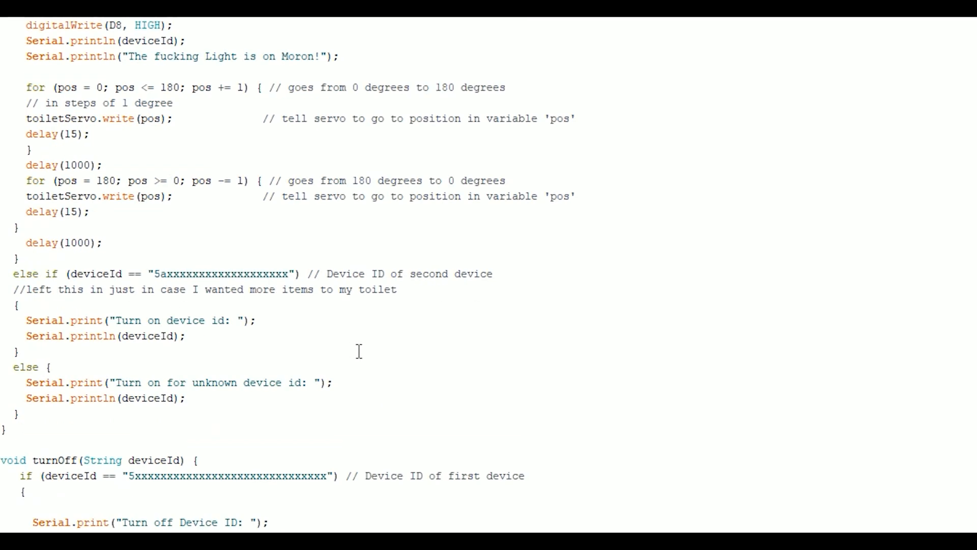
scroll("down", 3)
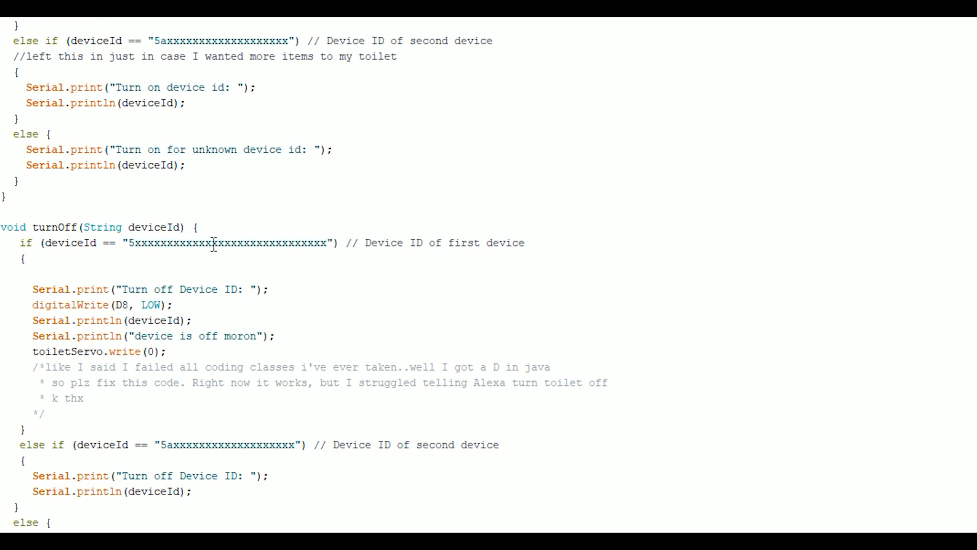
left_click_drag(124, 242, 324, 242)
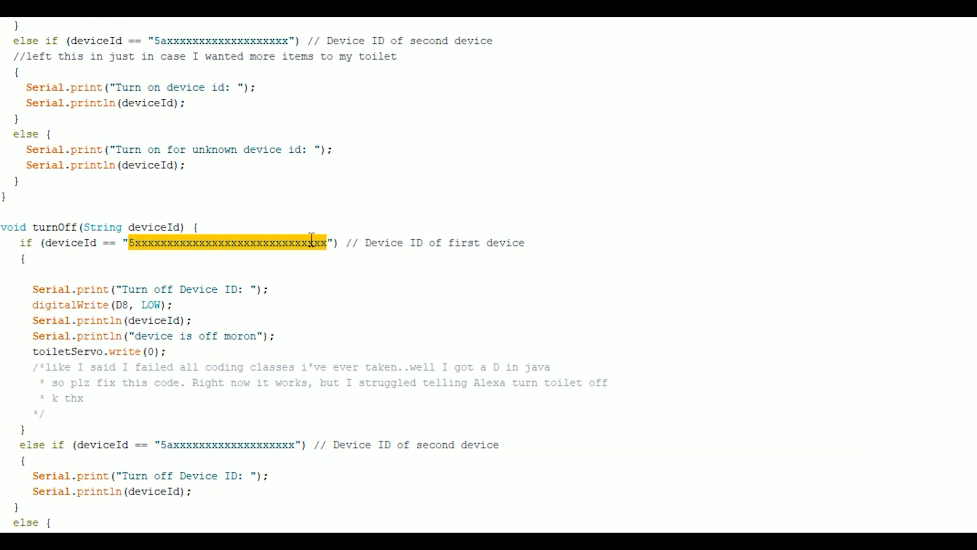
type("5e4a68030aa6af07008359de")
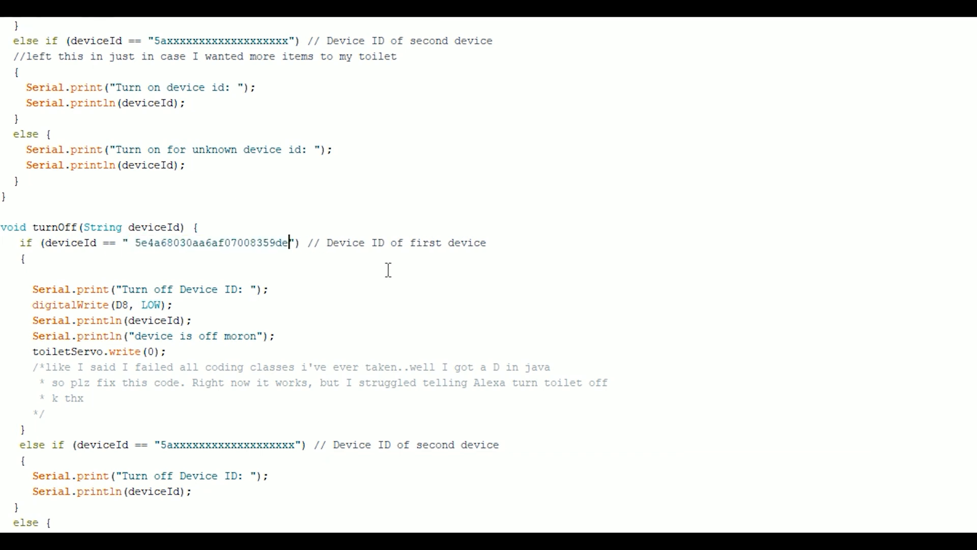
scroll("down", 3)
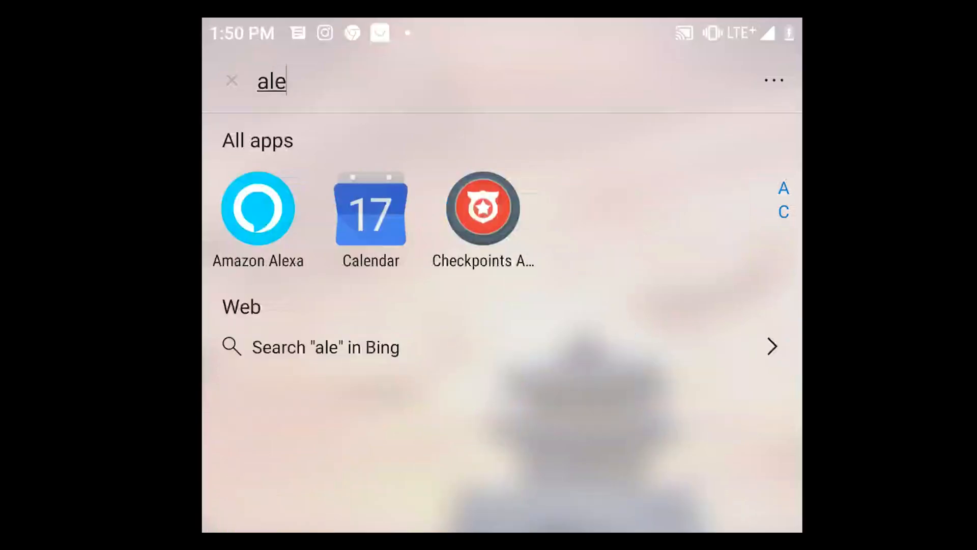
Launch Amazon Alexa from the phone search and run Discover Devices from the Devices page.
type("xa")
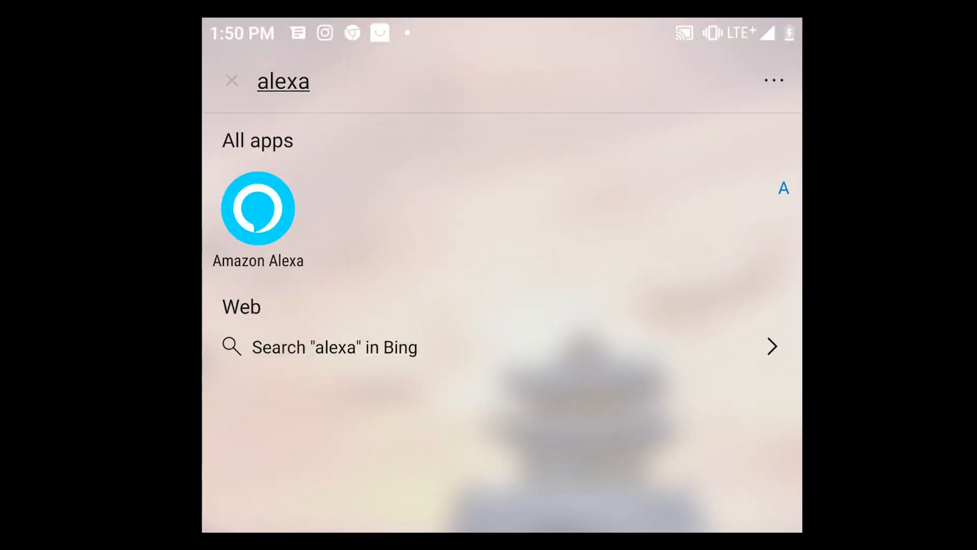
left_click(258, 208)
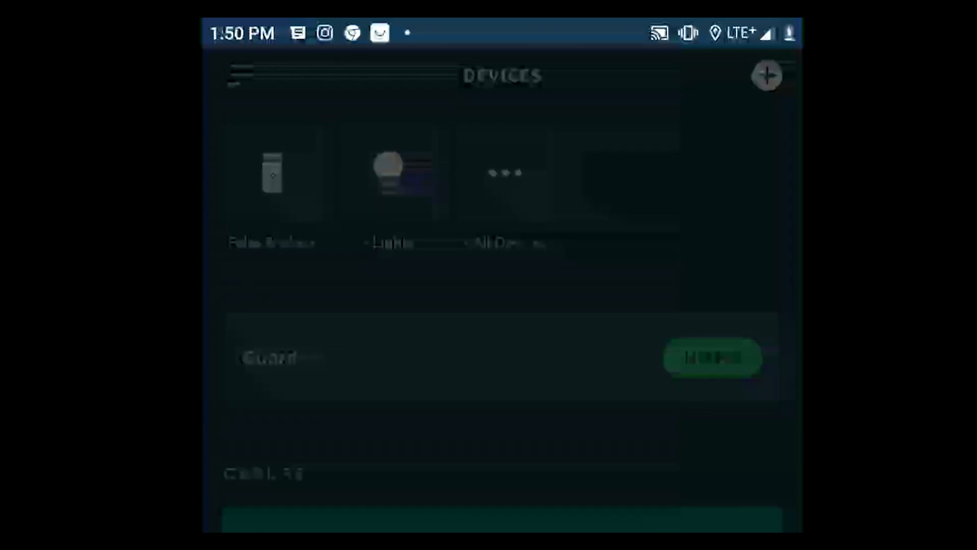
left_click(768, 75)
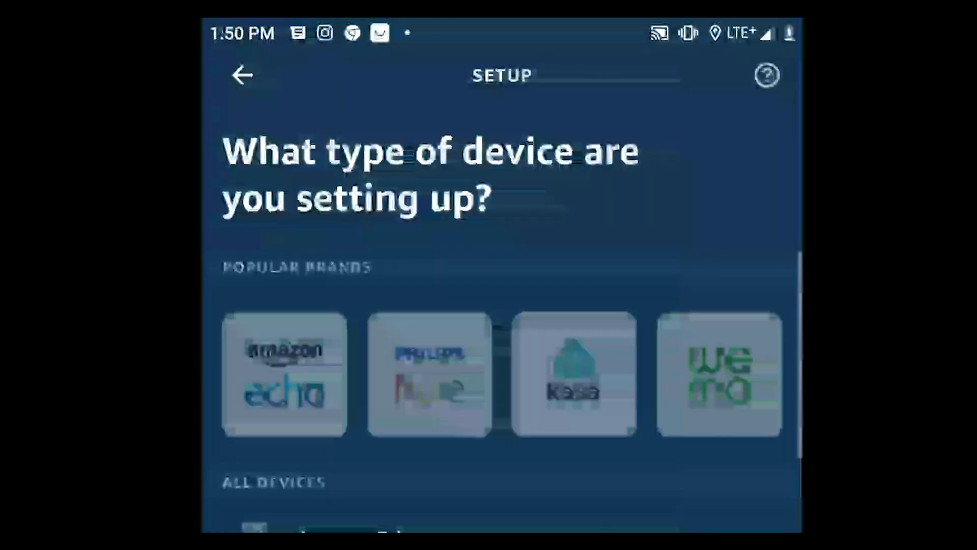
scroll("down", 3)
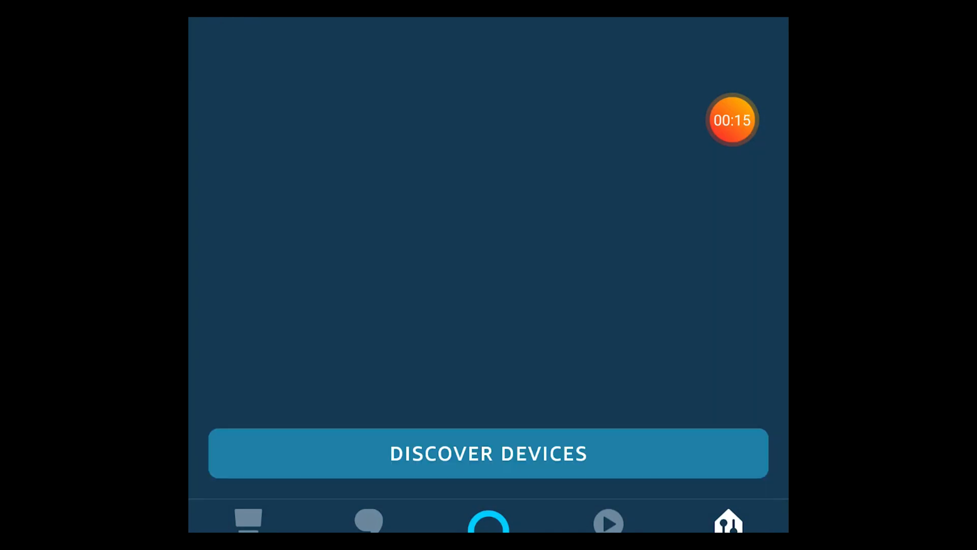
left_click(487, 453)
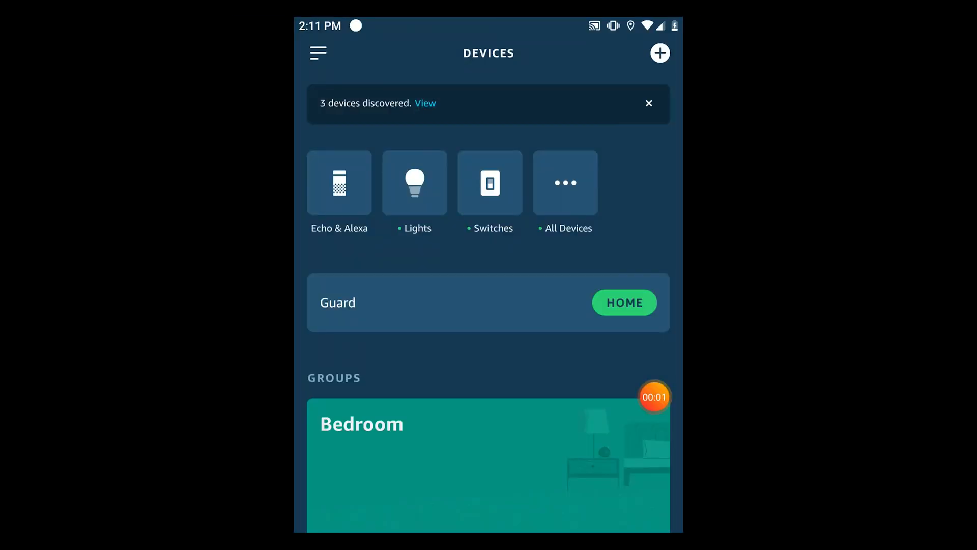
Start a new routine named flushyyyyy from the Routines section.
left_click(318, 52)
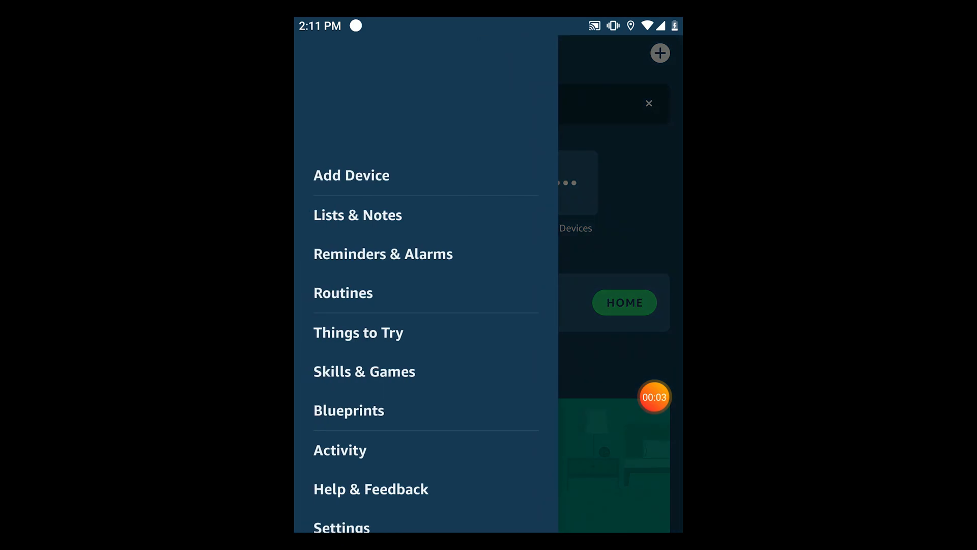
left_click(343, 292)
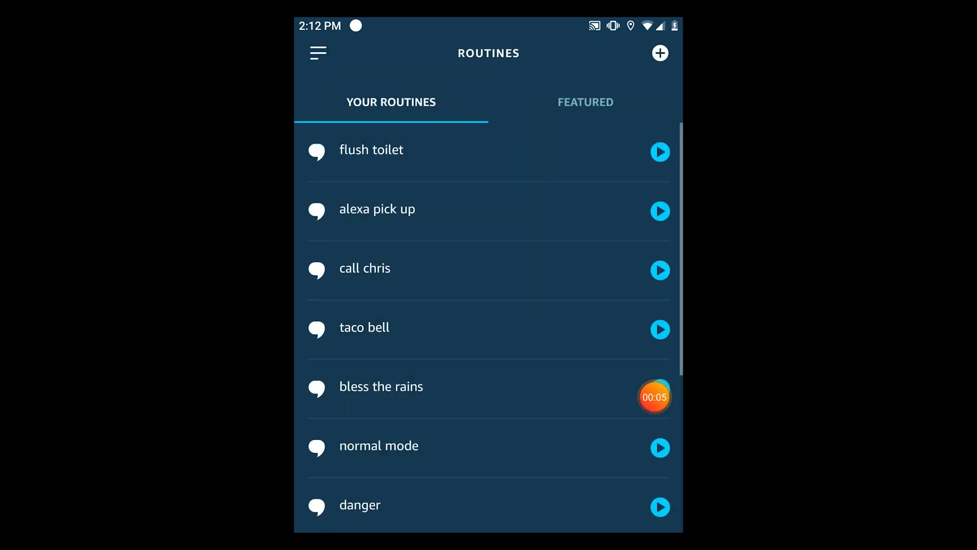
left_click(660, 53)
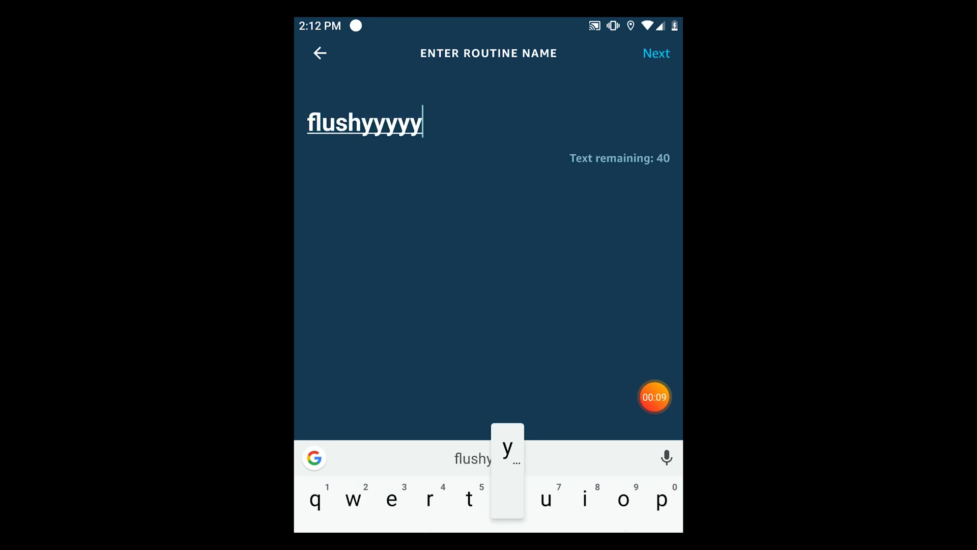
left_click(654, 53)
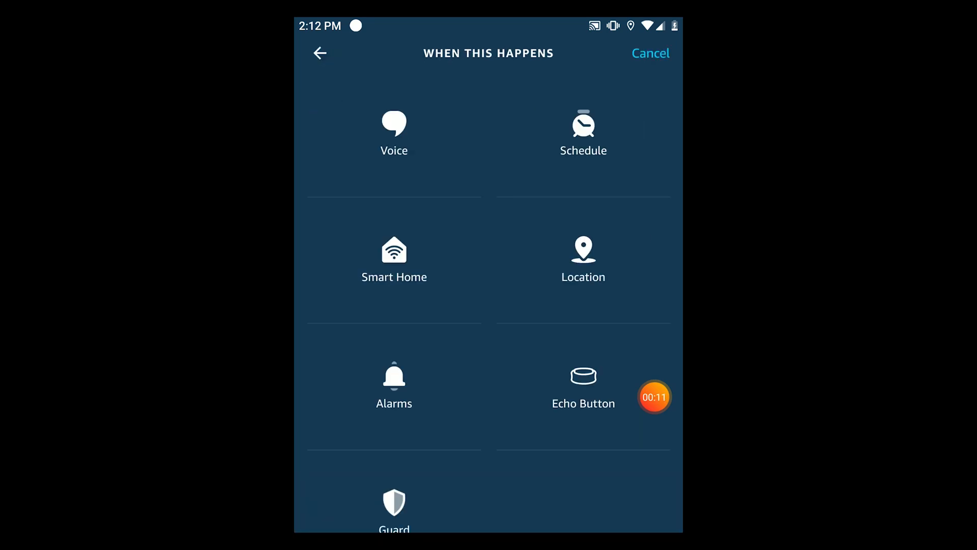
Give the routine the voice trigger 'Alexa, flush the toilet'.
left_click(394, 133)
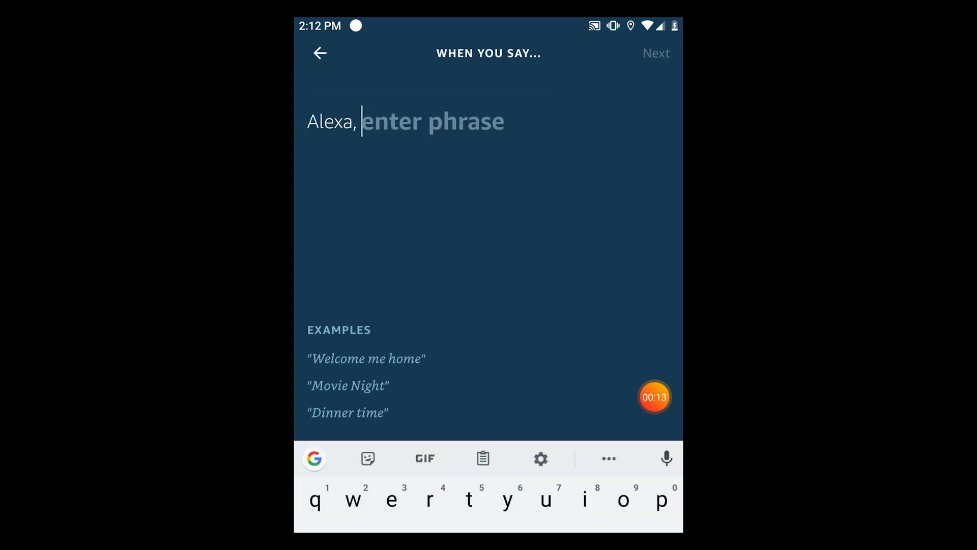
type("flush the toilet")
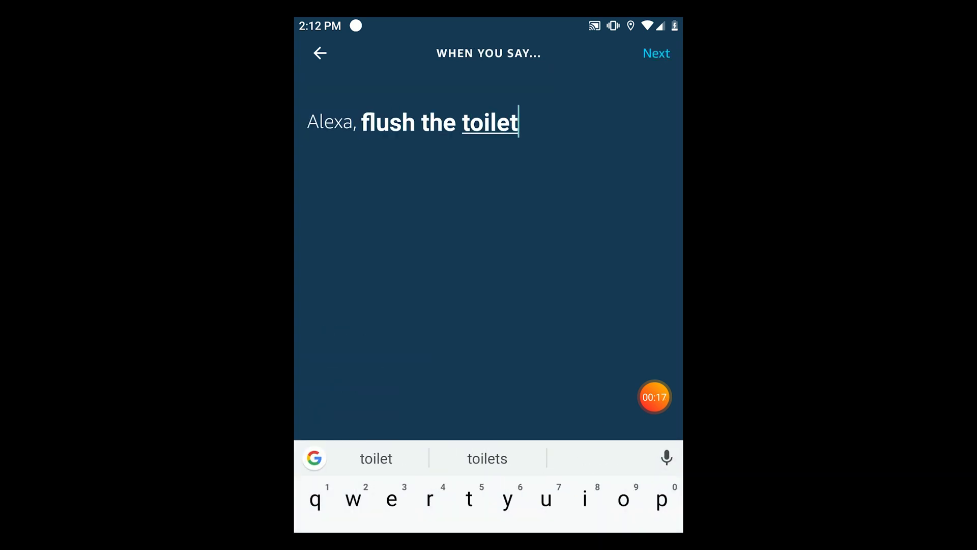
left_click(656, 53)
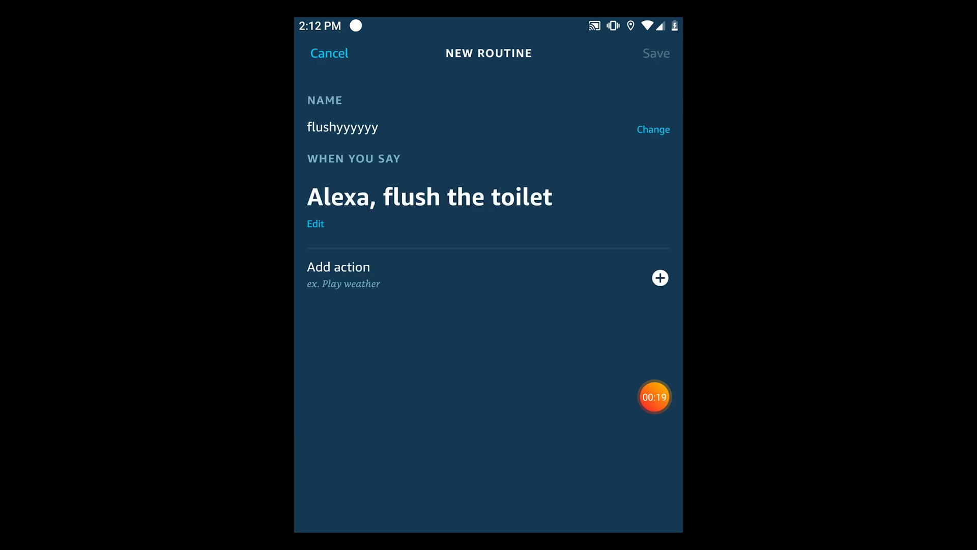
Add Smart Home actions switching the Toilet power off and then on.
left_click(659, 278)
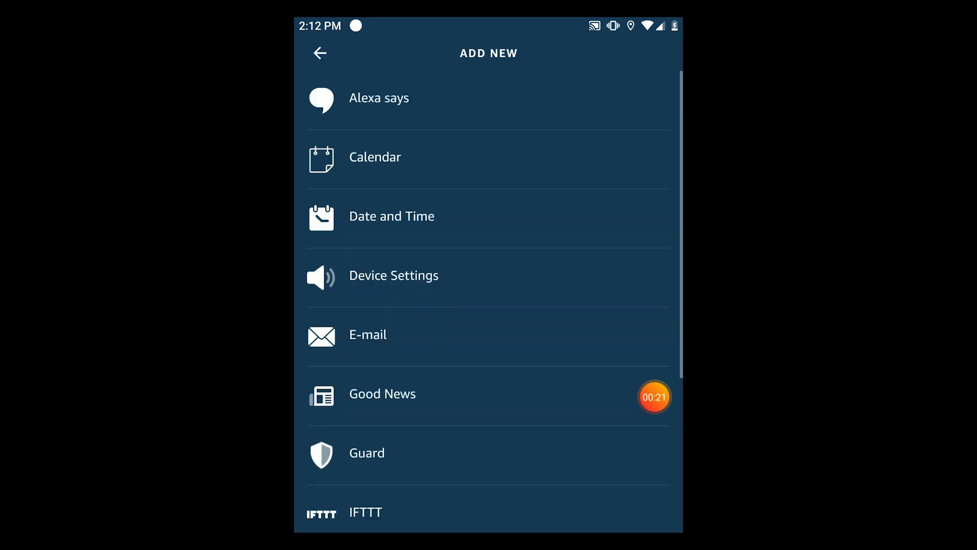
scroll("down", 3)
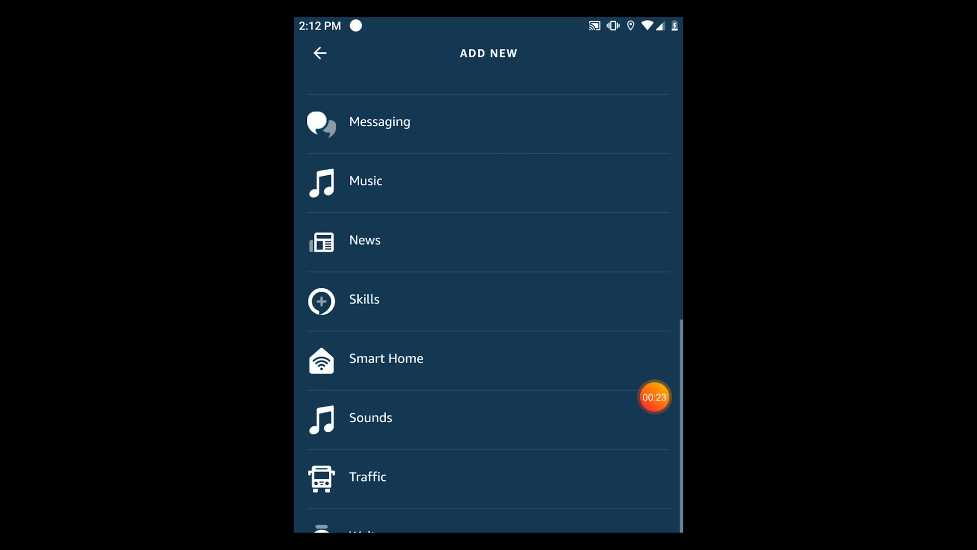
left_click(386, 357)
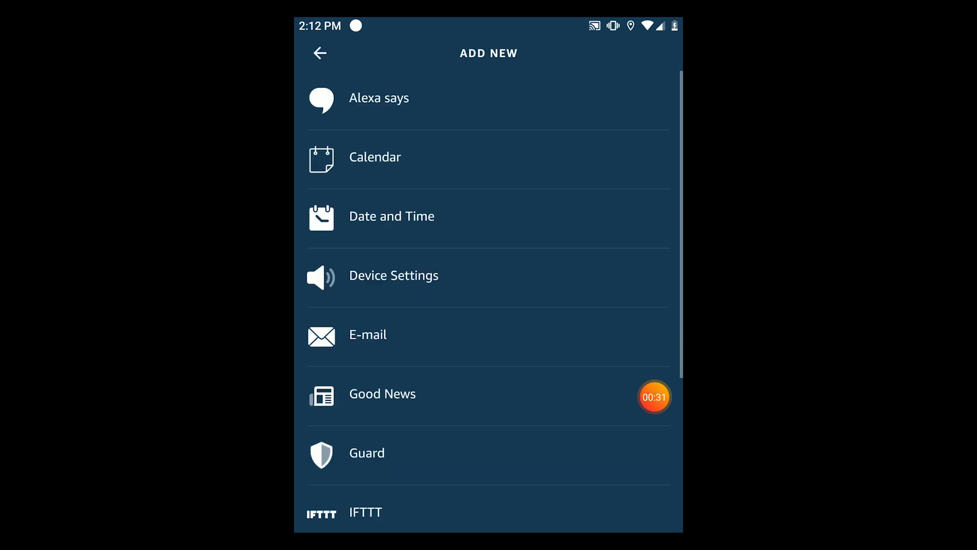
scroll("down", 3)
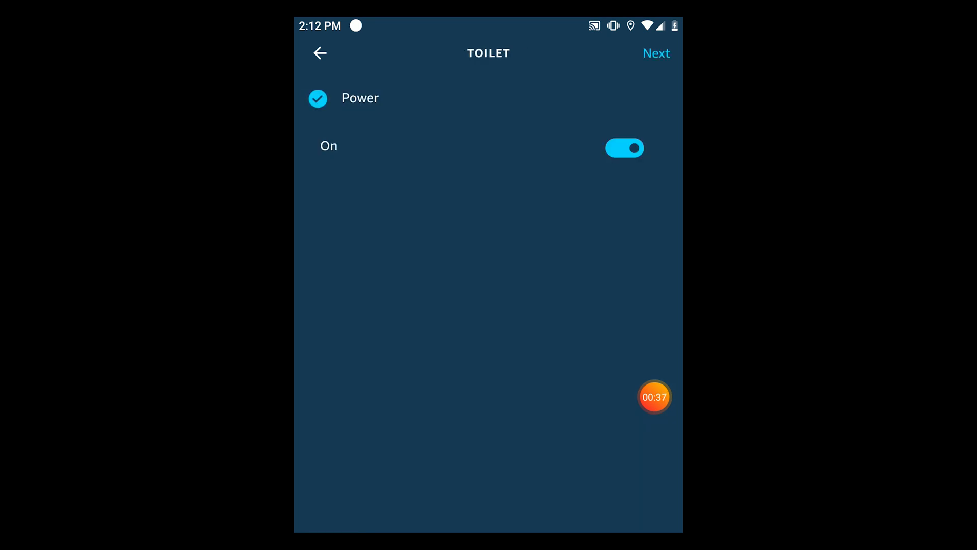
left_click(624, 148)
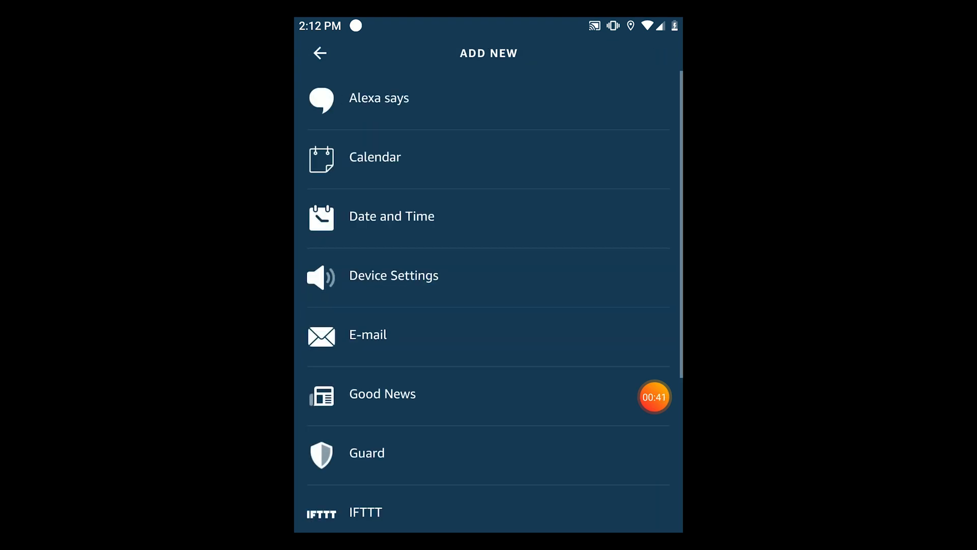
Add a customised Alexa-says action with the message 'put the seat down'.
left_click(379, 98)
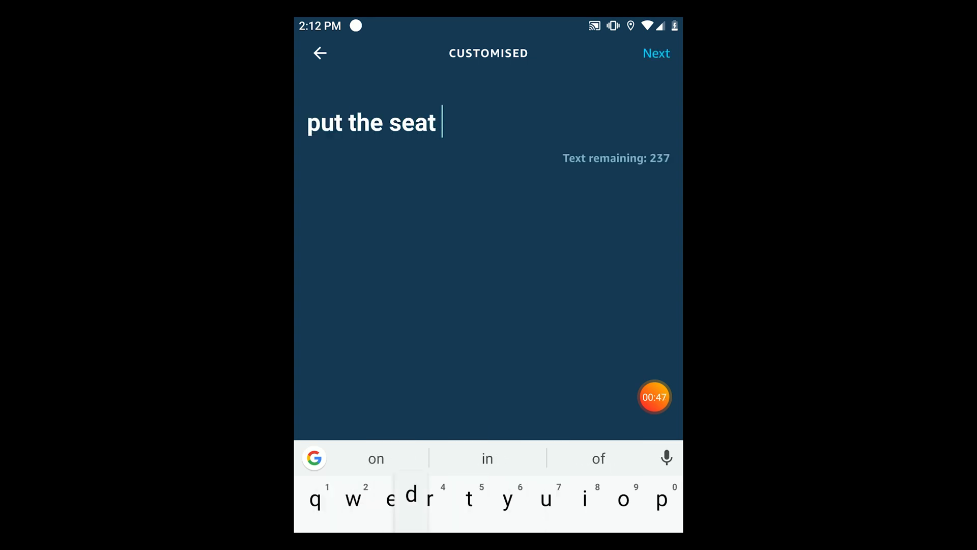
left_click(654, 53)
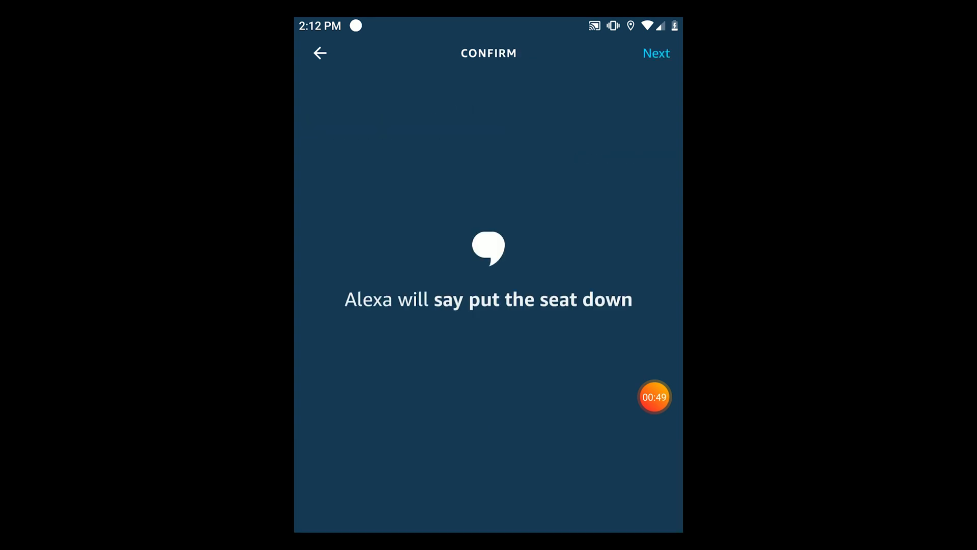
left_click(655, 53)
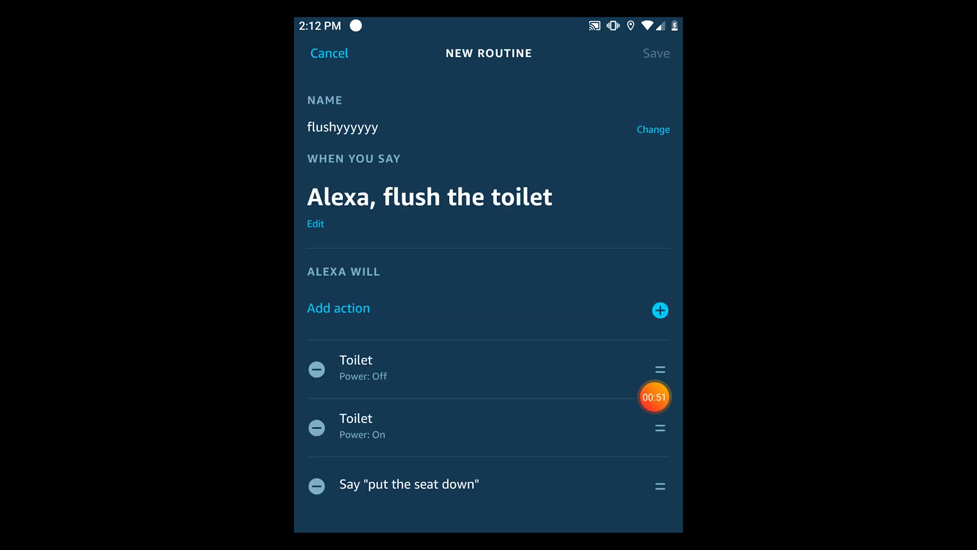
left_click(409, 483)
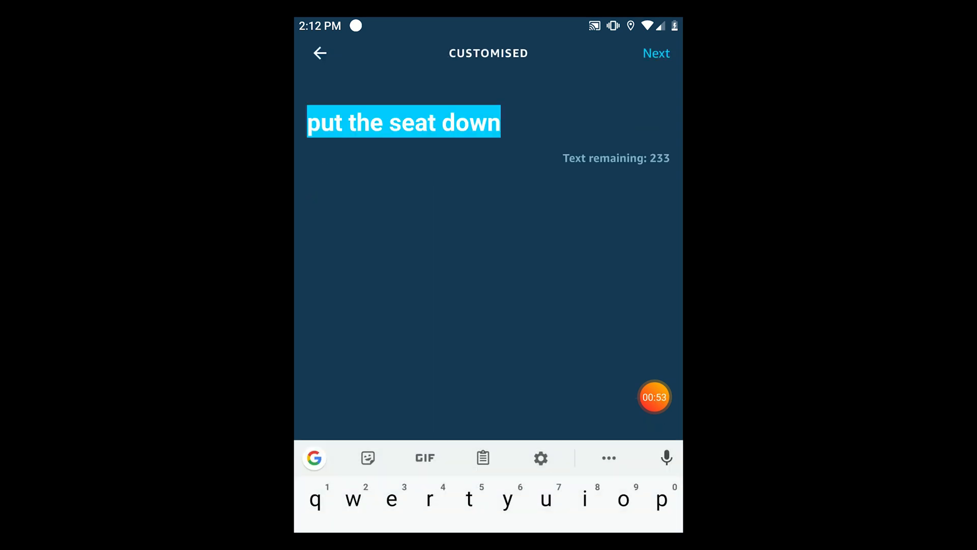
left_click(656, 53)
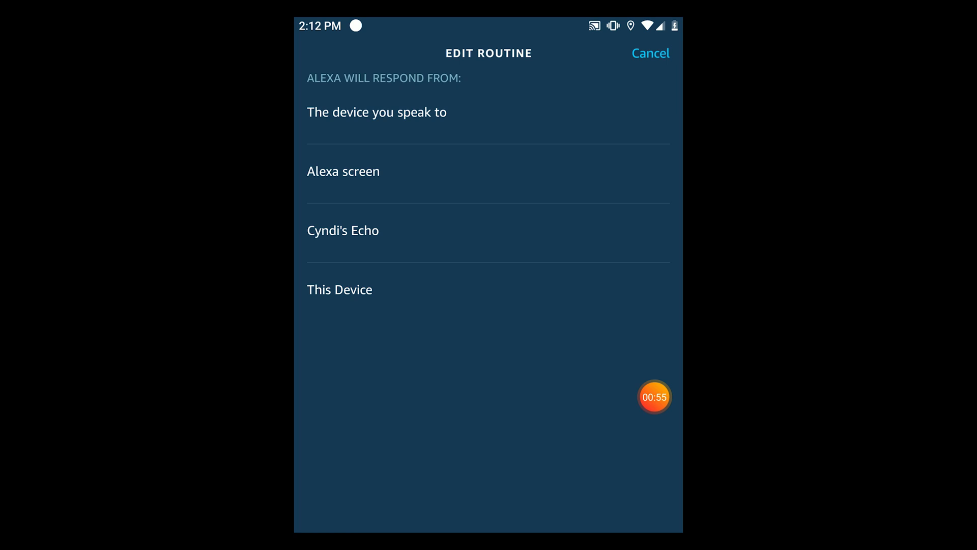